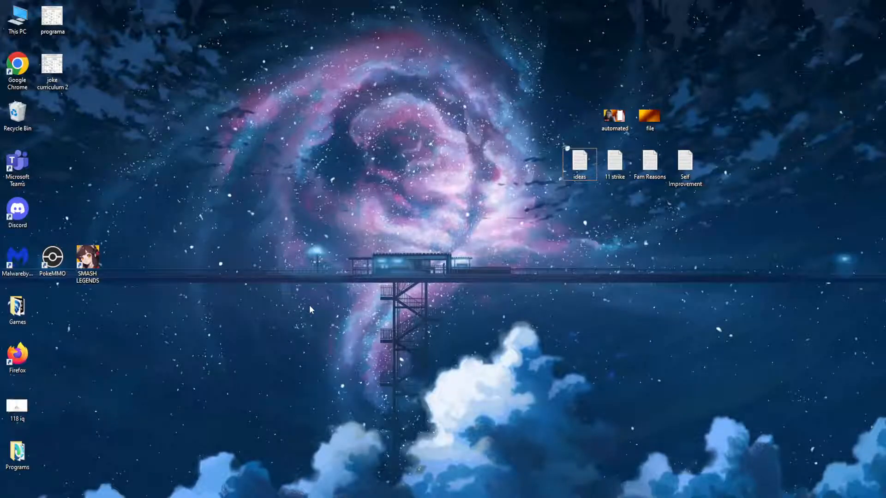
pyautogui.moveTo(246, 477)
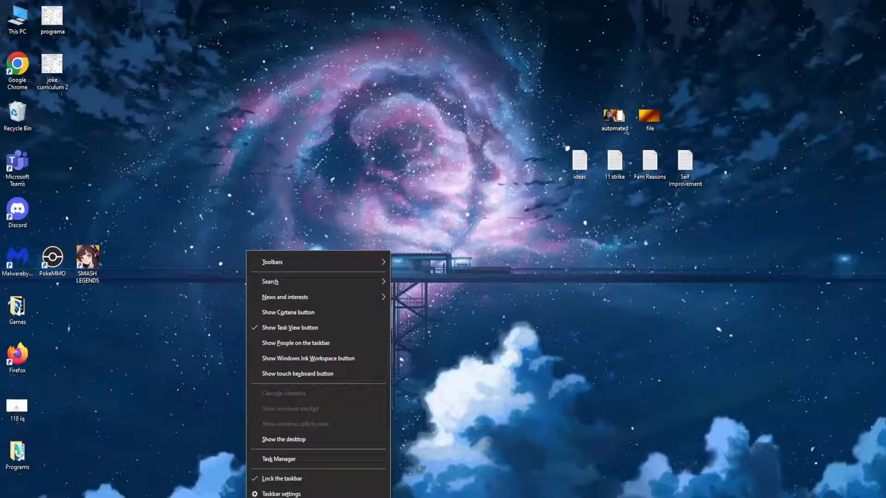
# Step: End the Battle.net app and Battle.net Update Agent processes in Task Manager
pyautogui.click(279, 458)
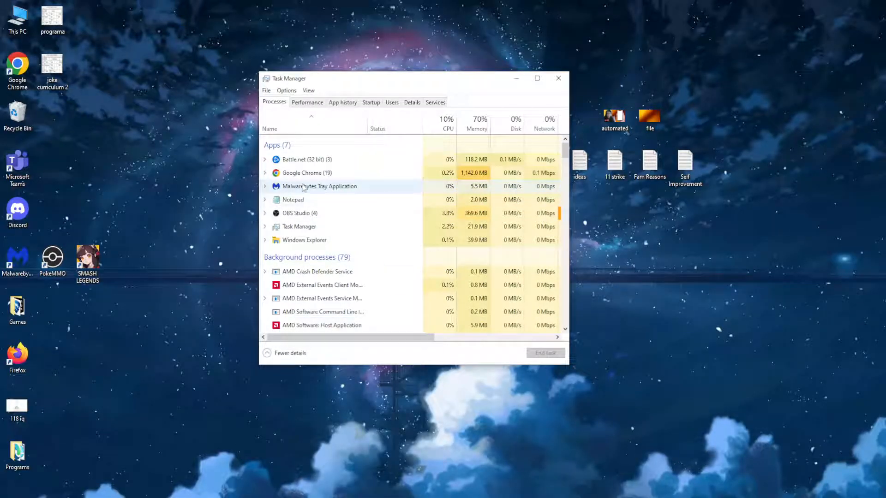
pyautogui.scroll(-3)
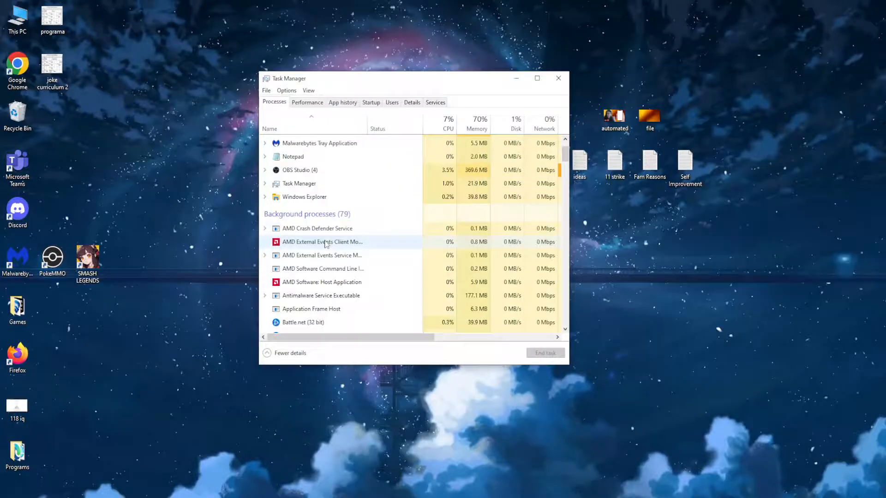
pyautogui.scroll(3)
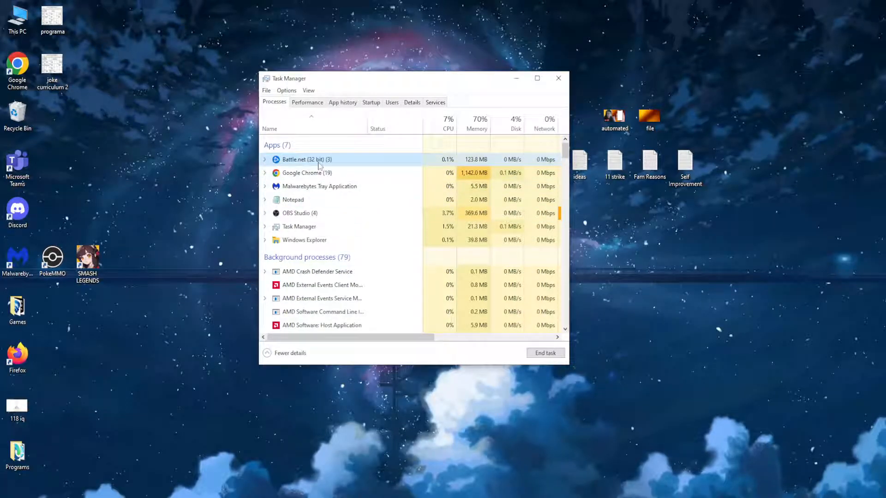
pyautogui.click(545, 353)
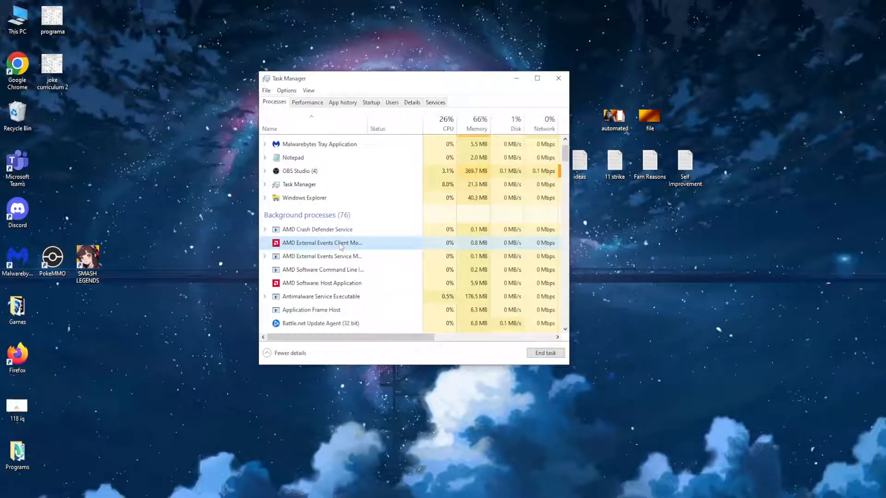
pyautogui.scroll(-3)
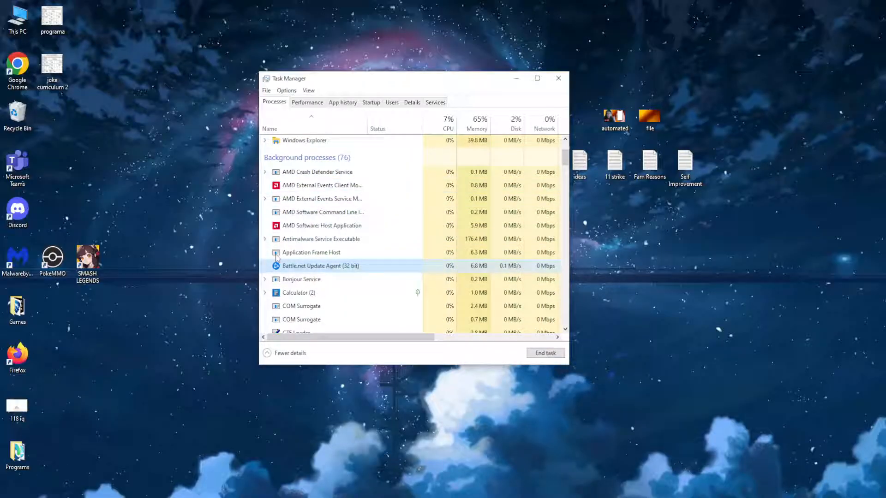
pyautogui.click(544, 352)
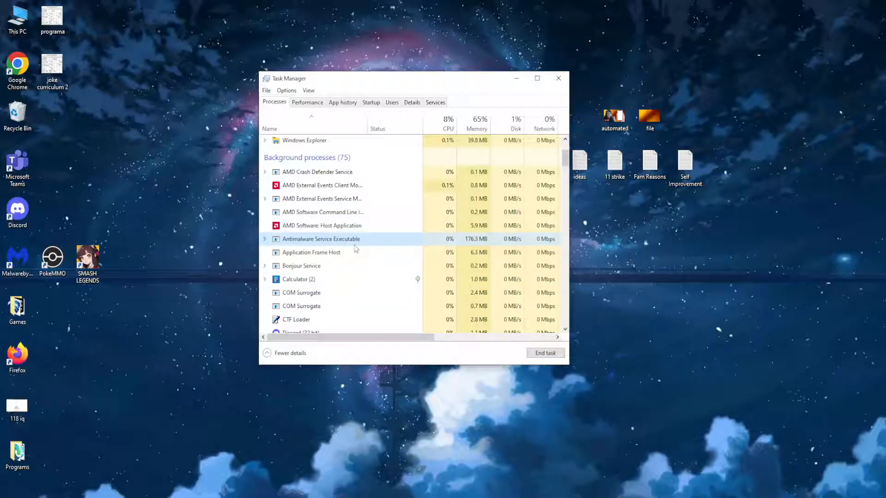
# Step: Review the rest of the process list and close Task Manager
pyautogui.scroll(-3)
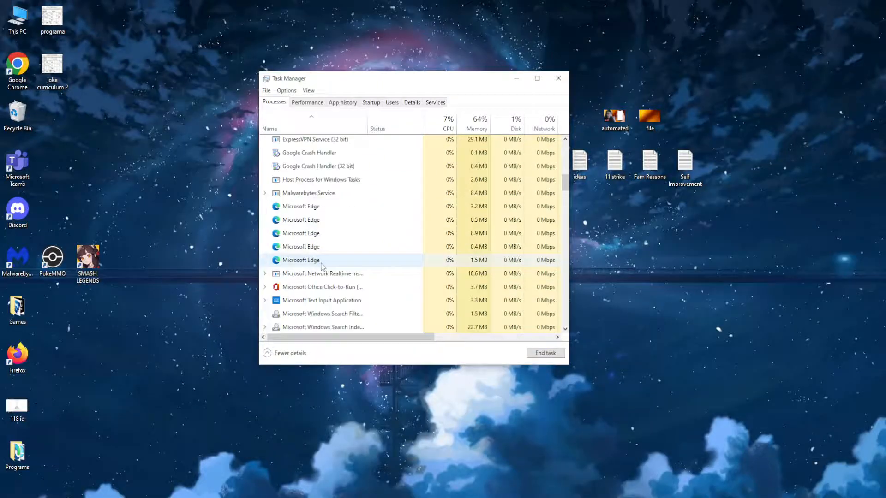
pyautogui.scroll(-3)
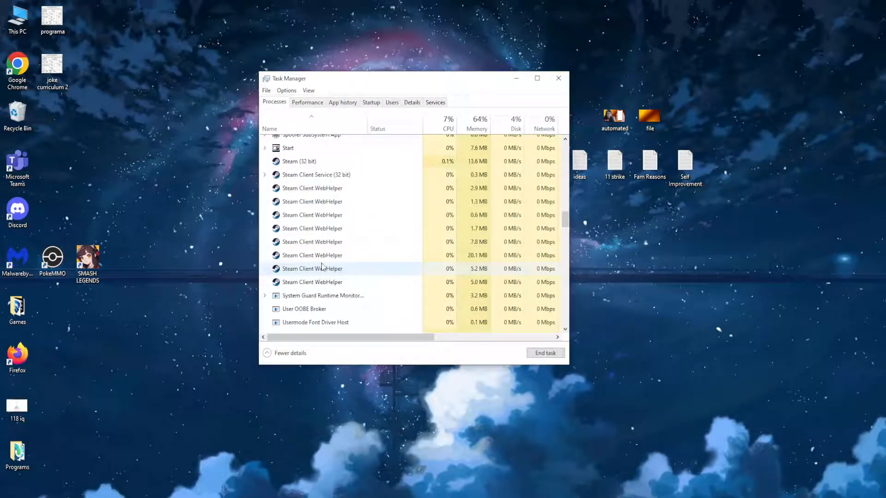
pyautogui.scroll(-3)
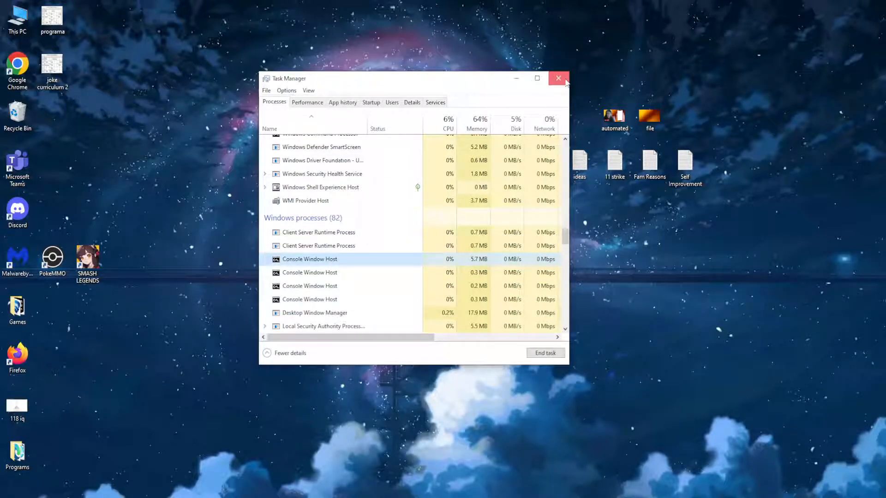
pyautogui.click(559, 78)
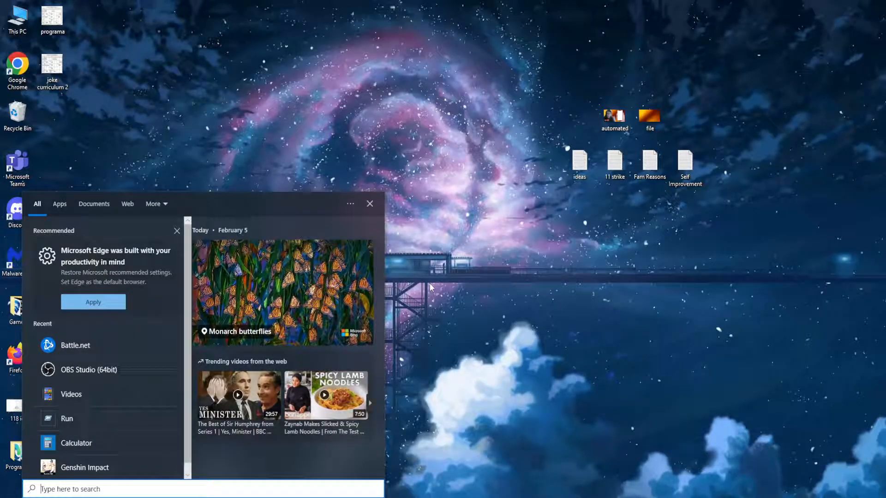
# Step: Use the Run dialog with %programdata% to show the ProgramData folder in File Explorer
pyautogui.write('run')
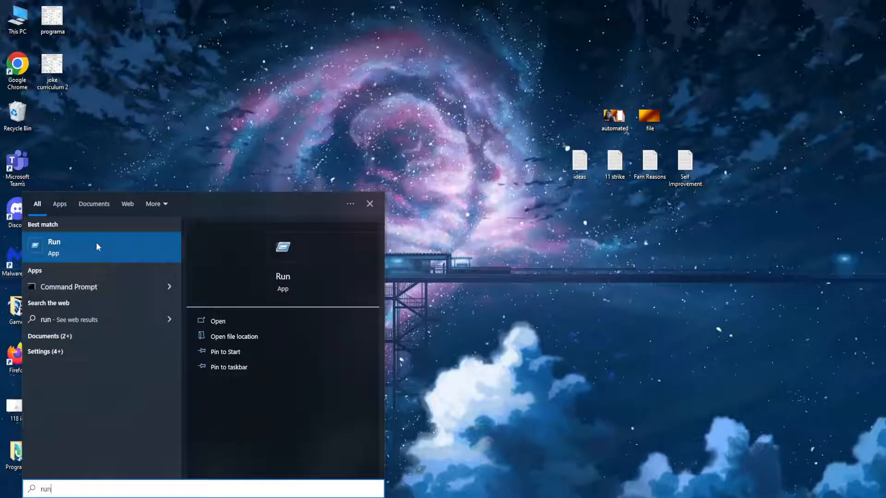
pyautogui.click(218, 321)
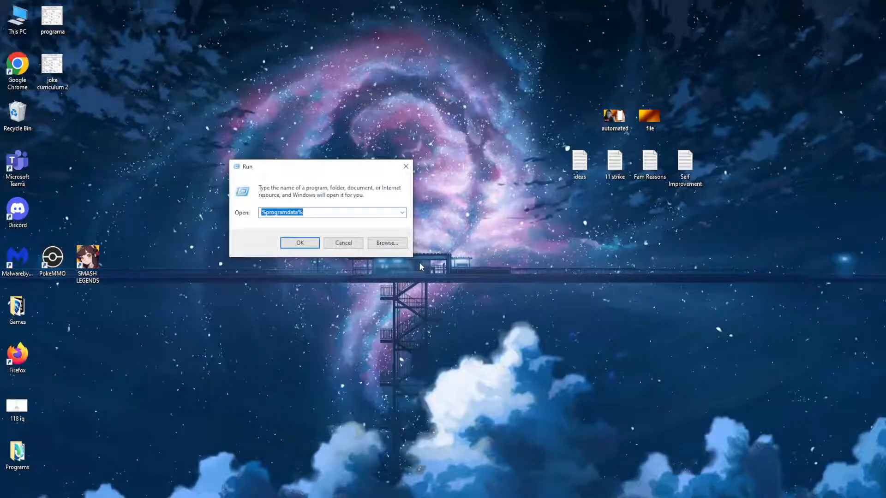
pyautogui.click(280, 212)
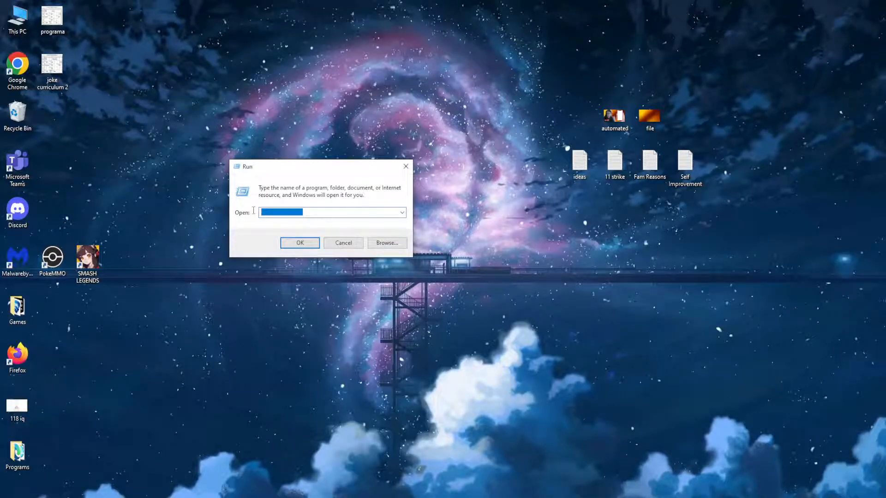
pyautogui.write('%programdata%')
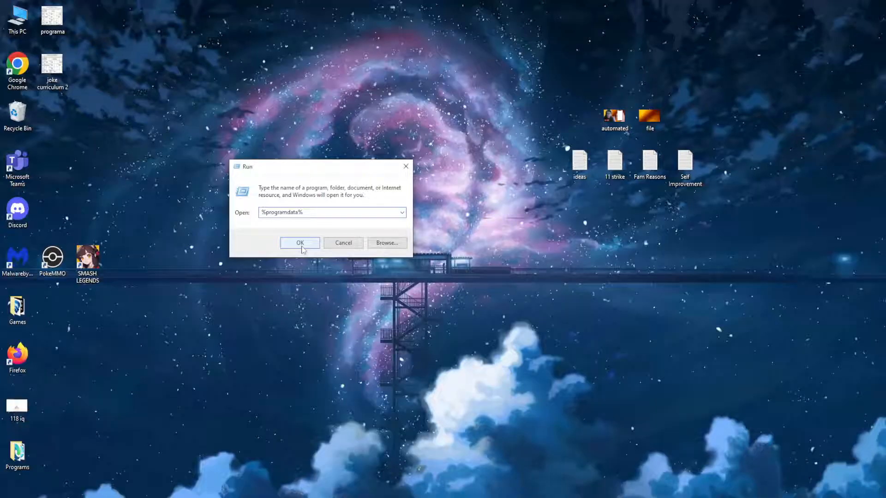
pyautogui.click(300, 243)
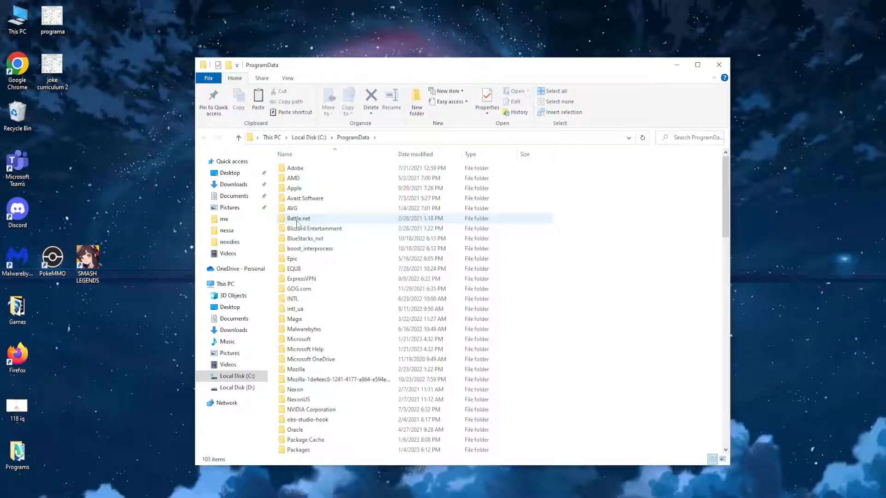
# Step: Delete the Battle.net and Blizzard Entertainment folders from ProgramData and close File Explorer
pyautogui.click(298, 218)
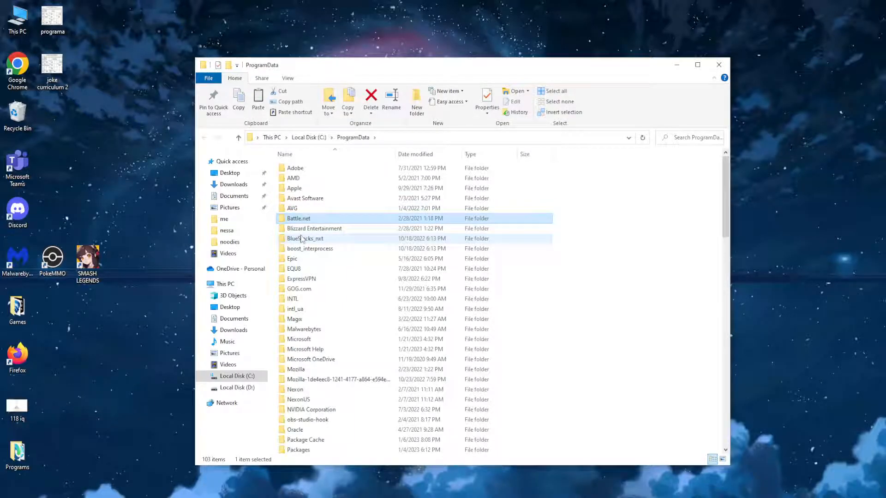
pyautogui.click(313, 228)
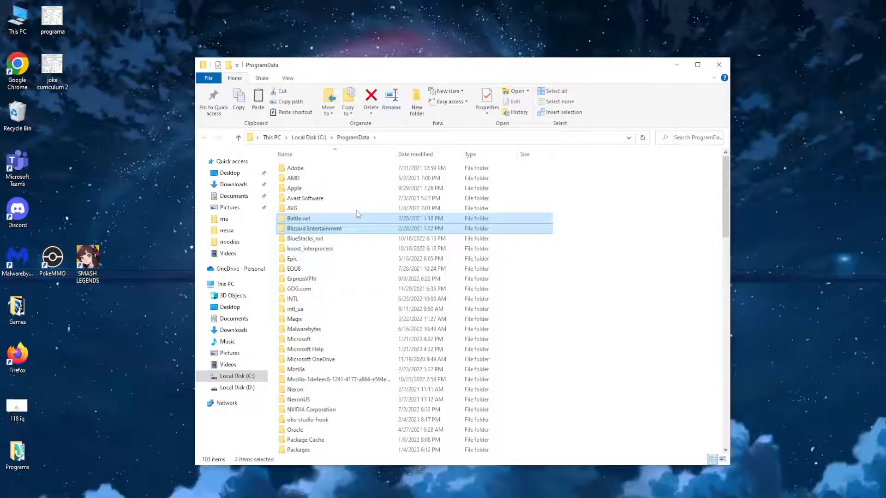
pyautogui.moveTo(356, 231)
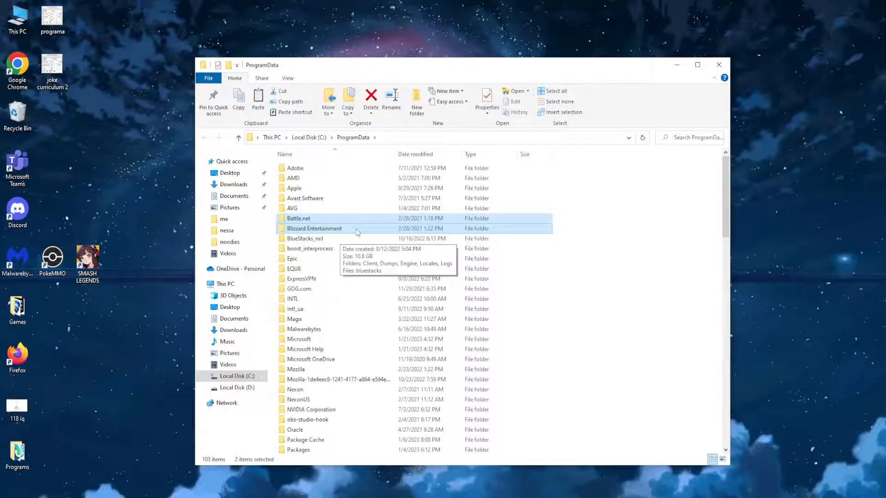
pyautogui.moveTo(331, 232)
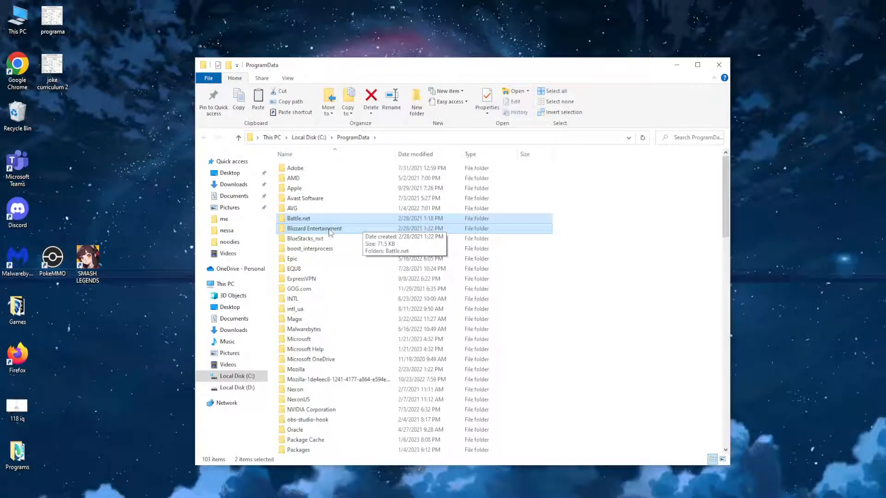
pyautogui.rightClick(314, 228)
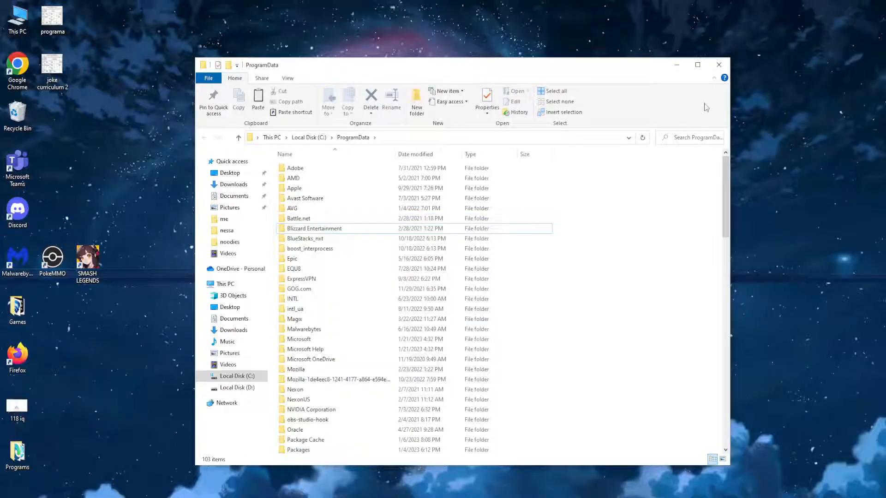
pyautogui.click(298, 218)
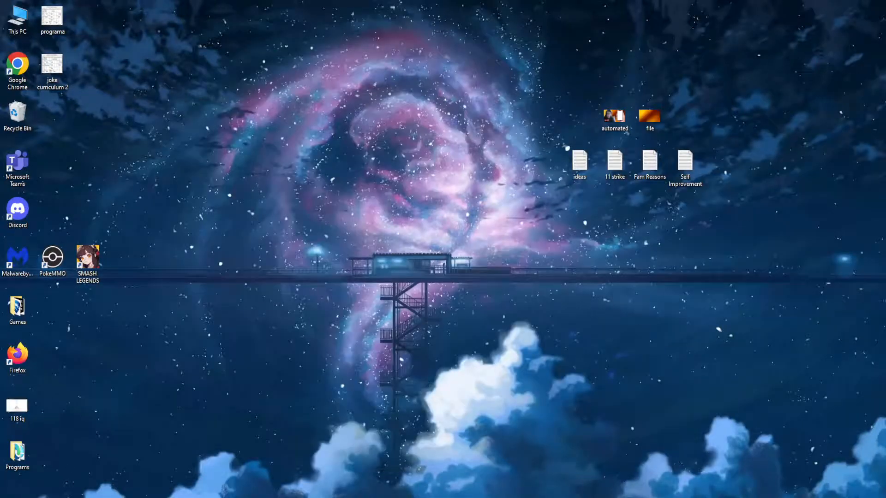
# Step: Show the Start menu power options to choose Restart
pyautogui.click(6, 492)
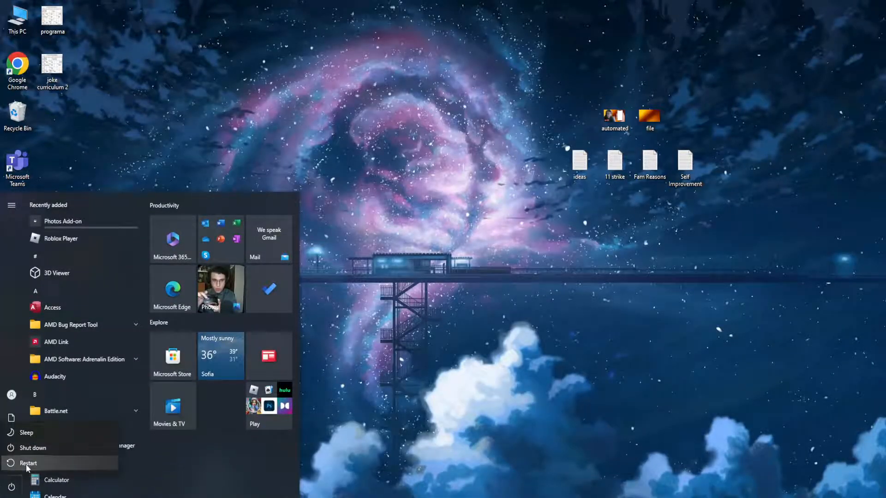
pyautogui.moveTo(489, 336)
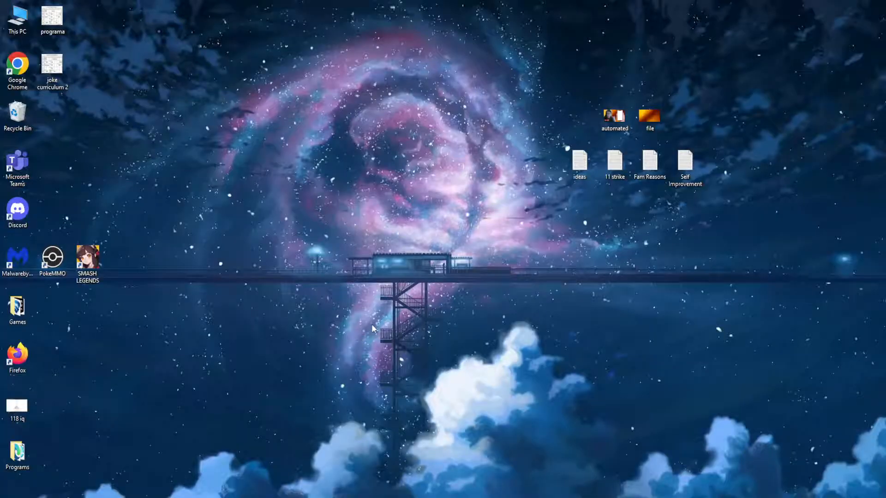
pyautogui.moveTo(354, 334)
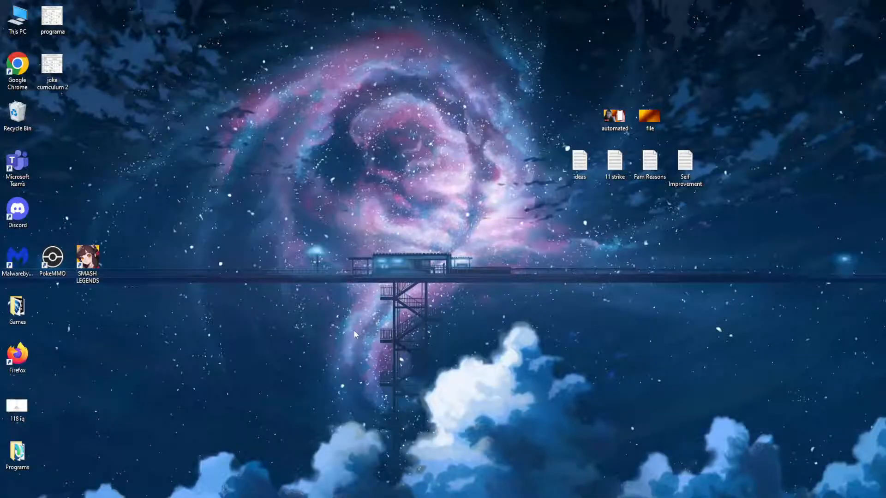
pyautogui.moveTo(418, 295)
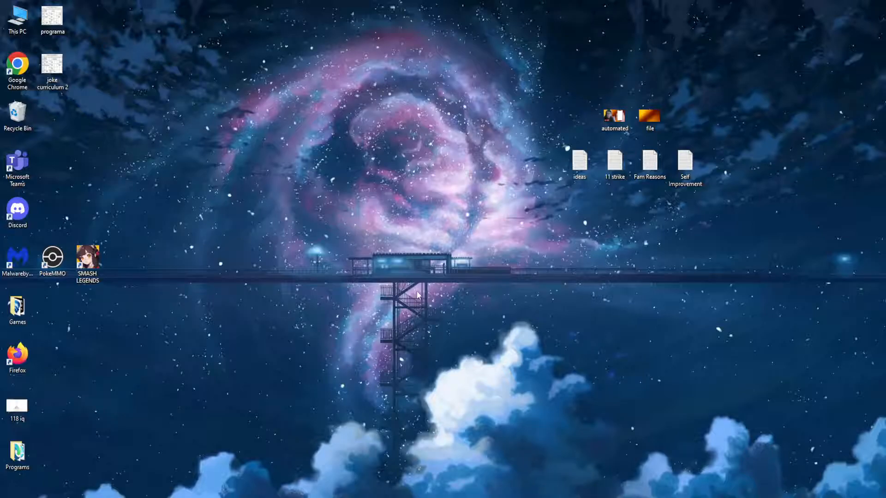